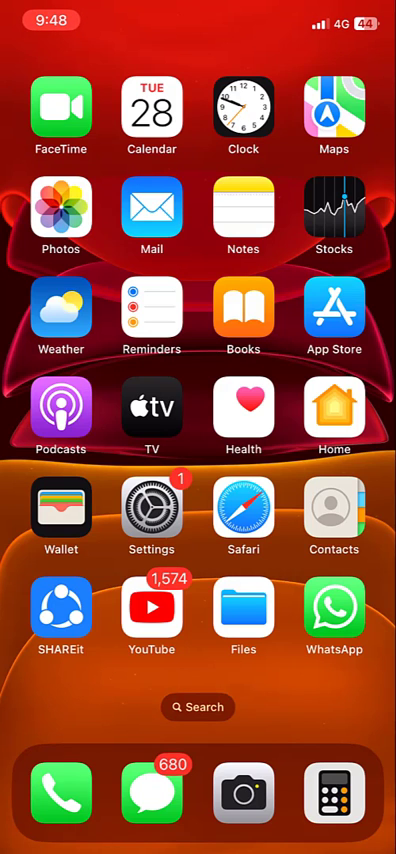
# Launch WhatsApp, return Home, relaunch it, then swipe through Home Screen pages.
pyautogui.click(334, 610)
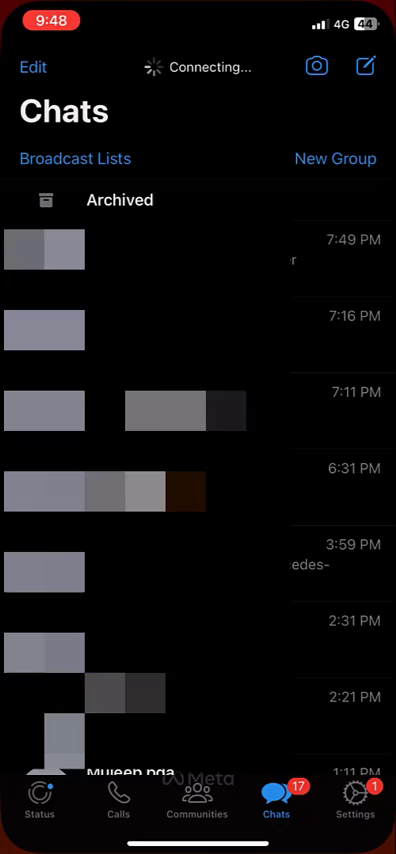
pyautogui.press('home')
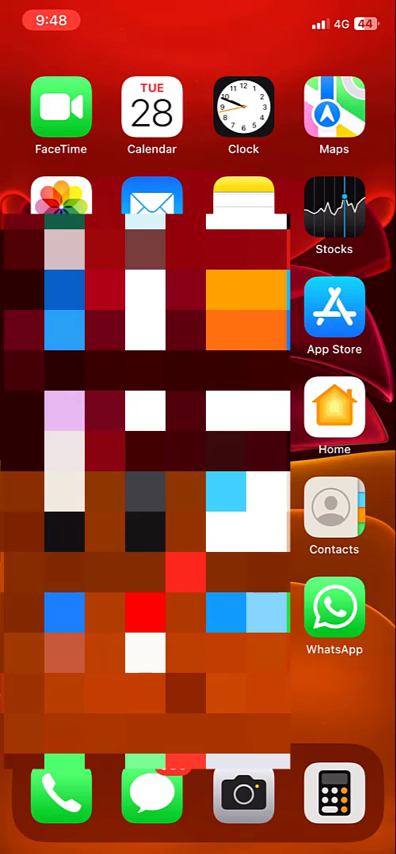
pyautogui.click(334, 610)
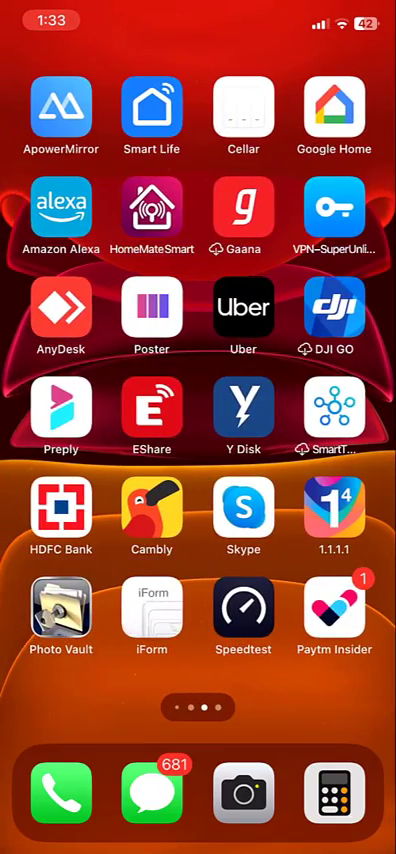
pyautogui.hscroll(-3)
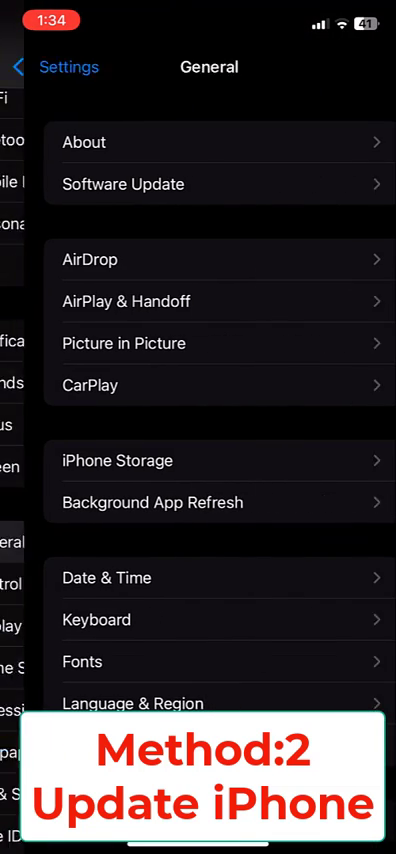
# Request the iOS 16.4 download and install, answering the mobile data prompt.
pyautogui.click(122, 183)
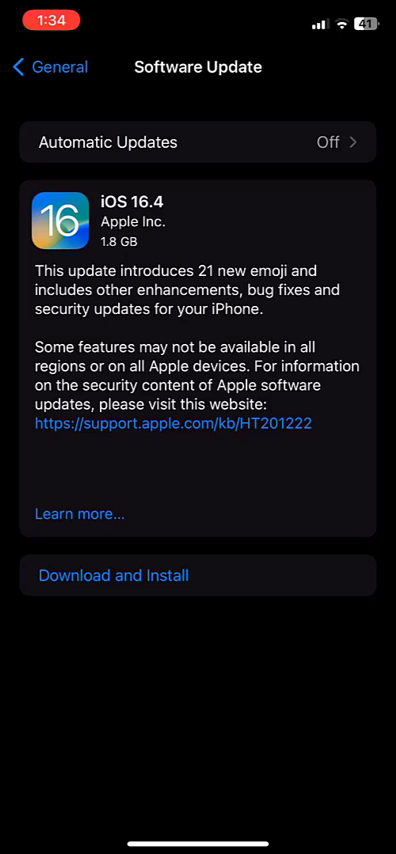
pyautogui.click(114, 575)
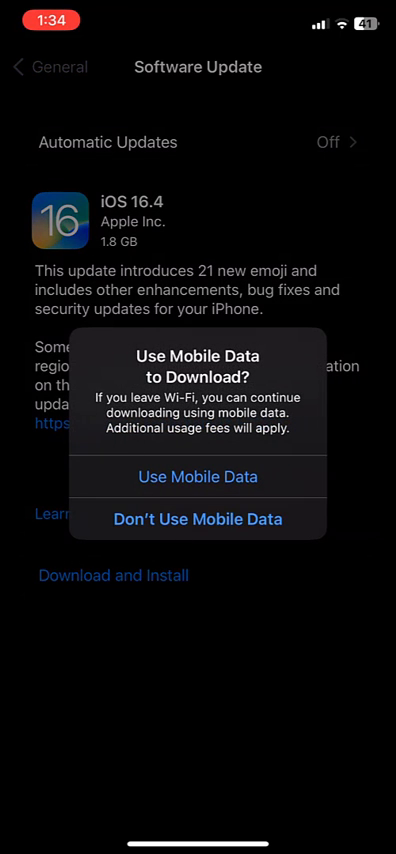
pyautogui.click(197, 477)
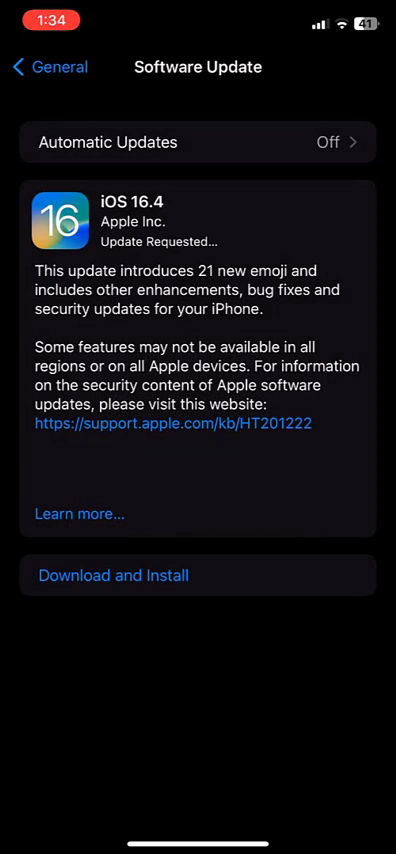
# Leave Settings for the Home Screen page with Swiggy, Pinterest and WhatsApp.
pyautogui.click(113, 575)
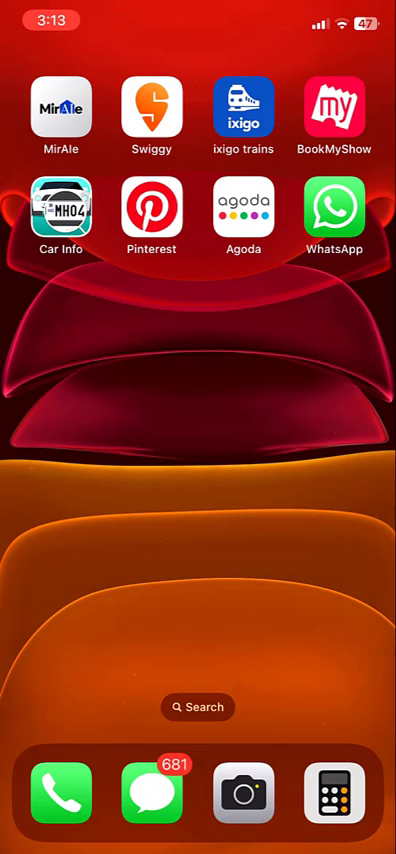
pyautogui.click(333, 205)
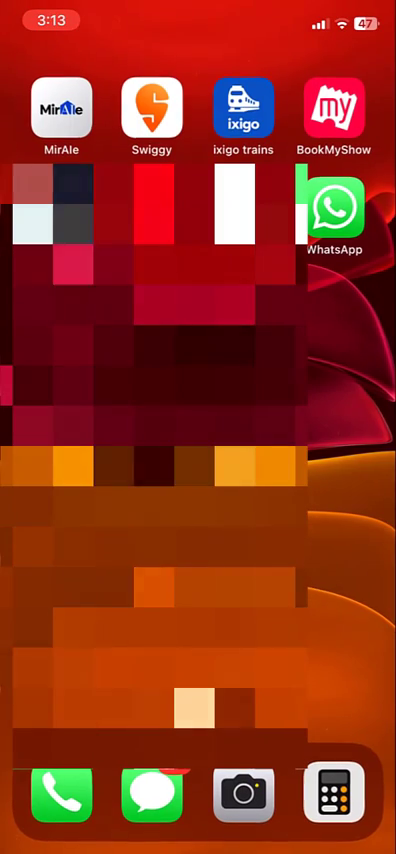
pyautogui.click(336, 205)
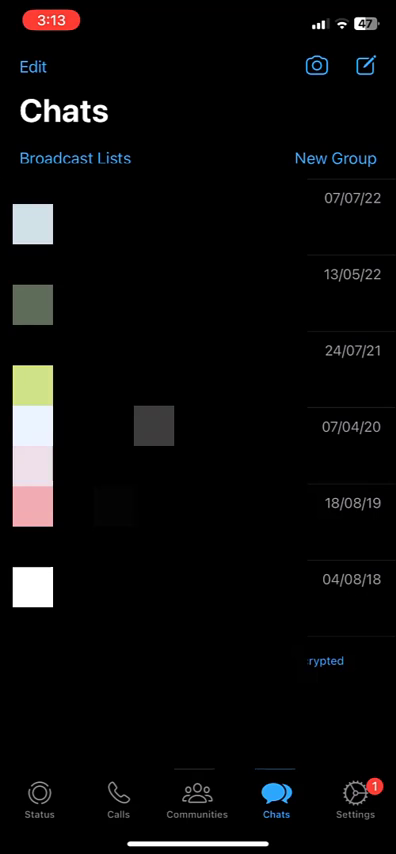
pyautogui.press('home')
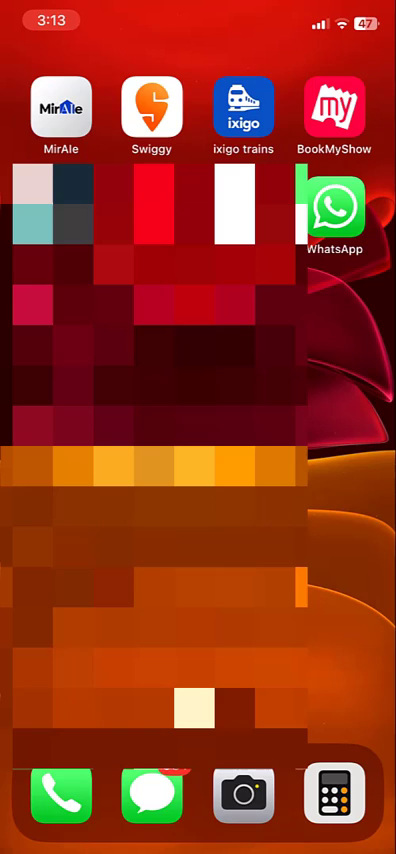
pyautogui.click(336, 210)
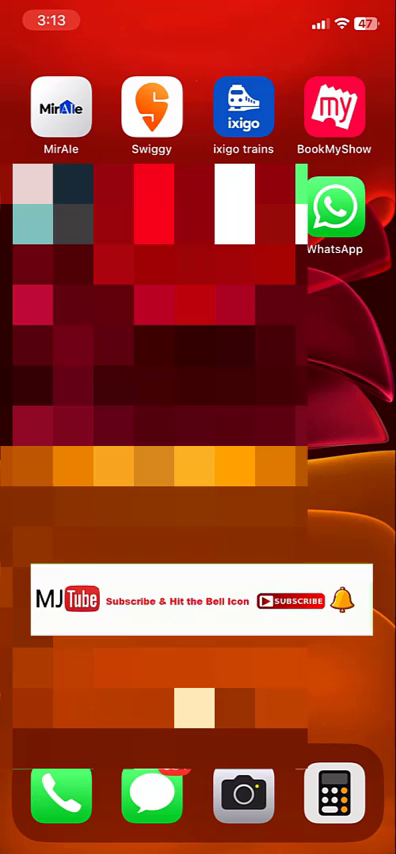
pyautogui.click(292, 601)
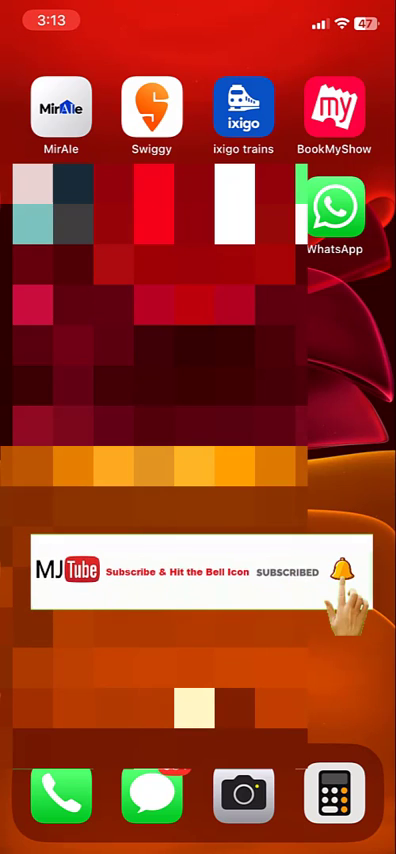